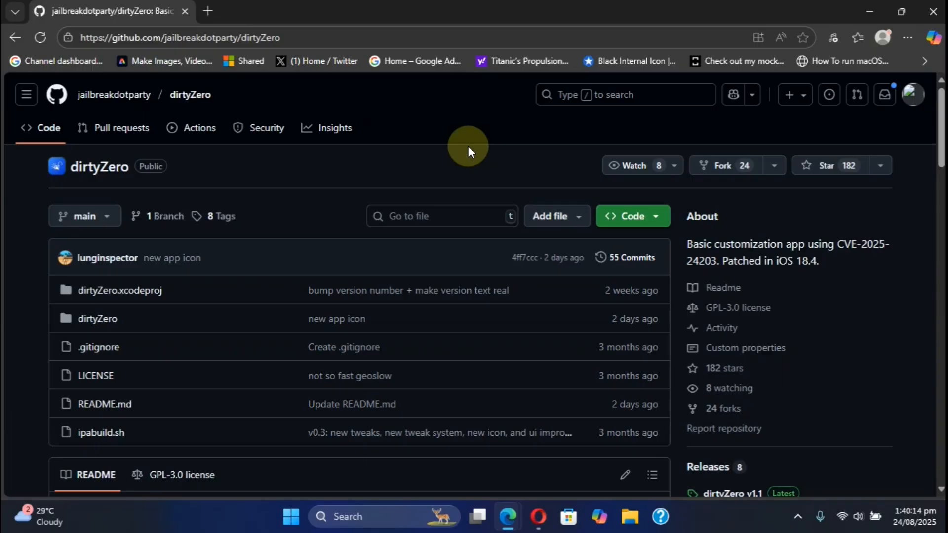
mouse_move(484, 162)
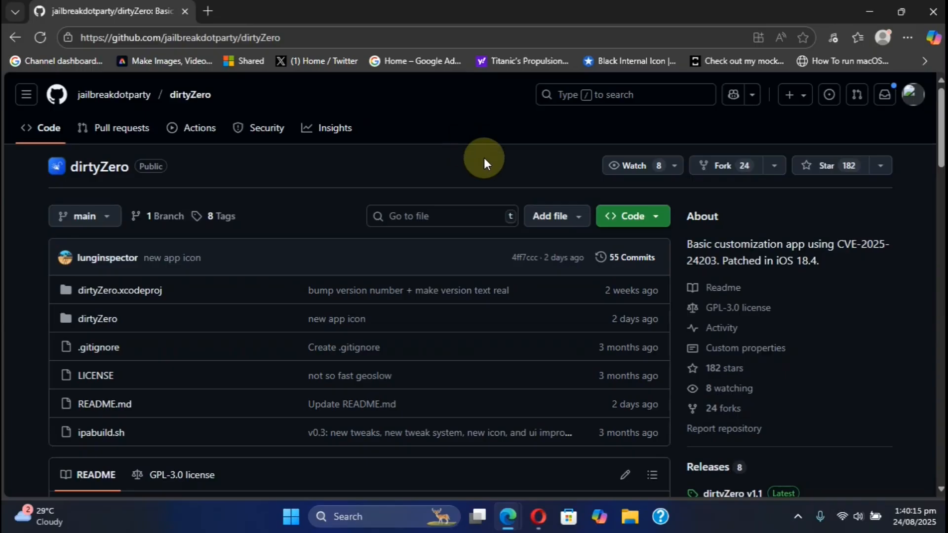
mouse_move(807, 229)
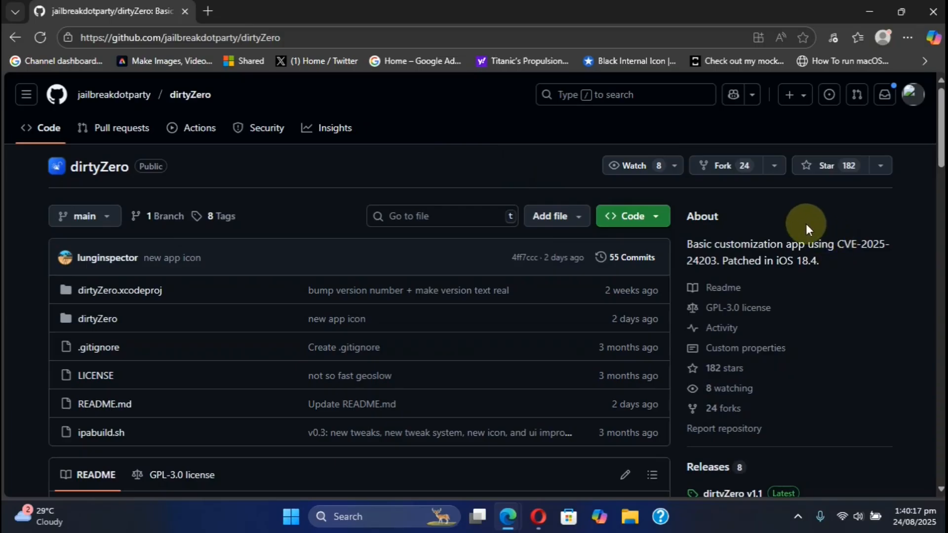
Reach the dirtyZero v1.1 release from the repository page and read through its release notes.
scroll("down", 3)
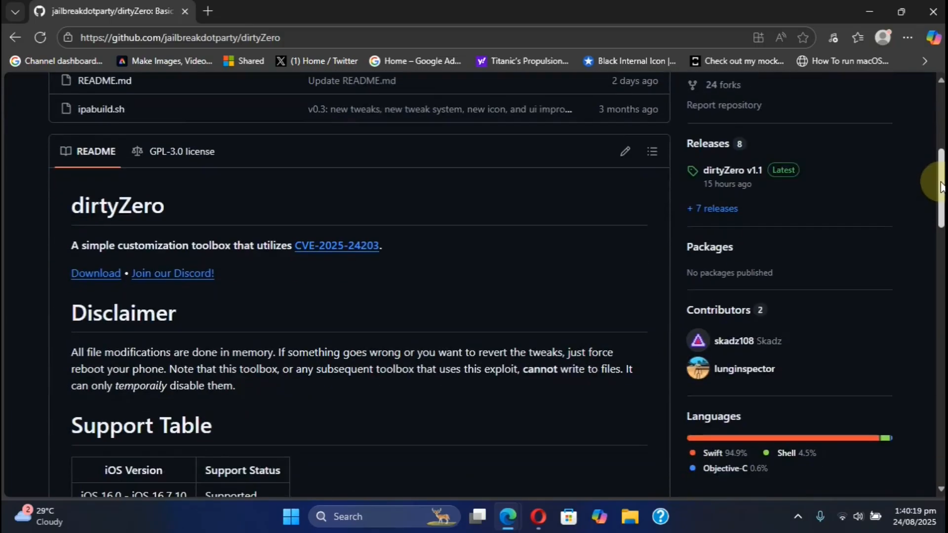
scroll("down", 3)
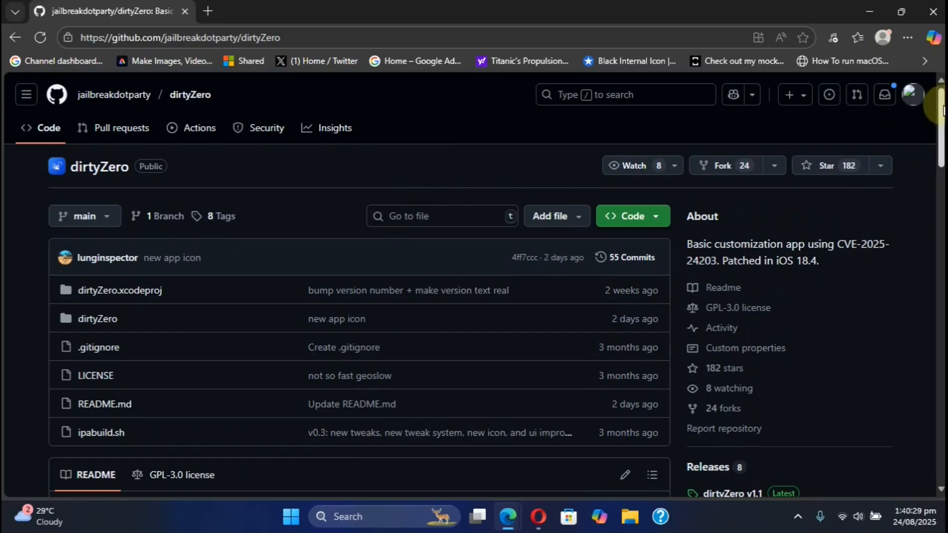
scroll("down", 3)
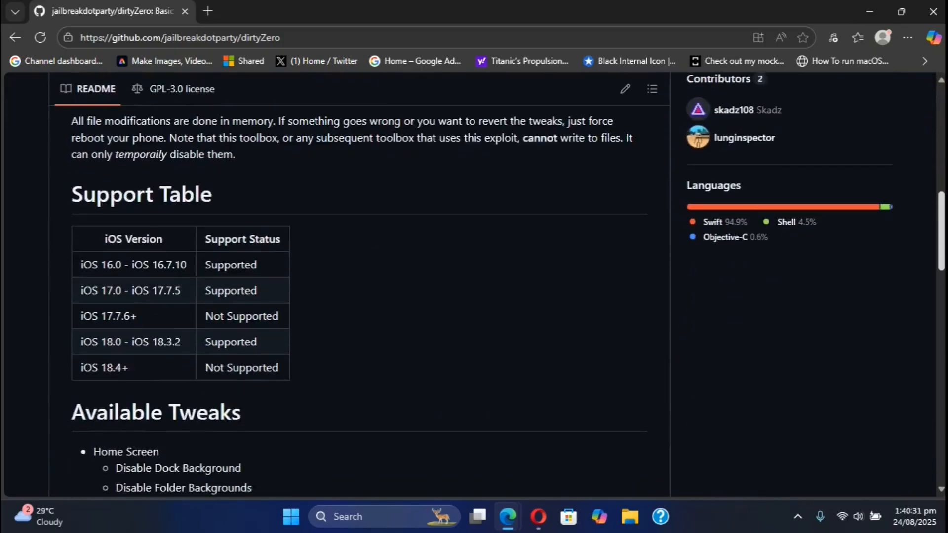
scroll("down", 3)
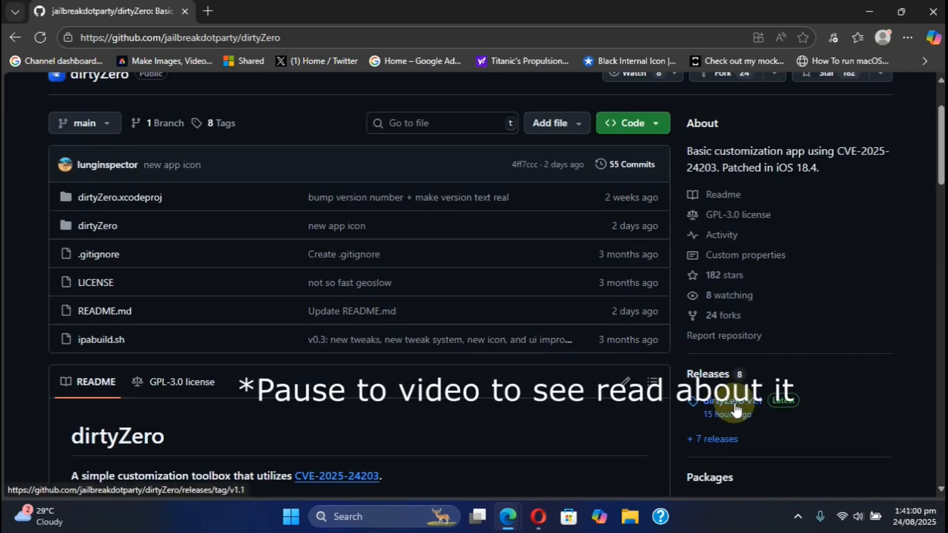
left_click(729, 401)
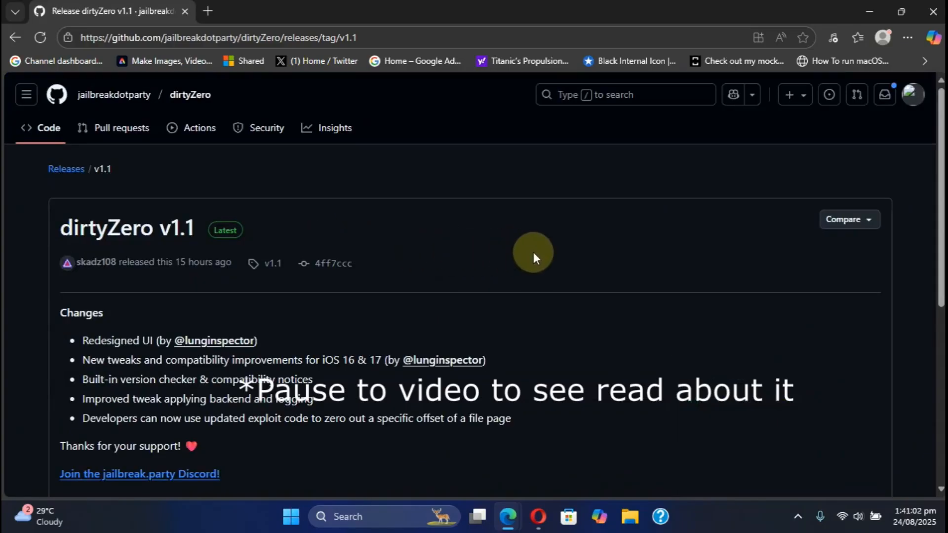
scroll("down", 3)
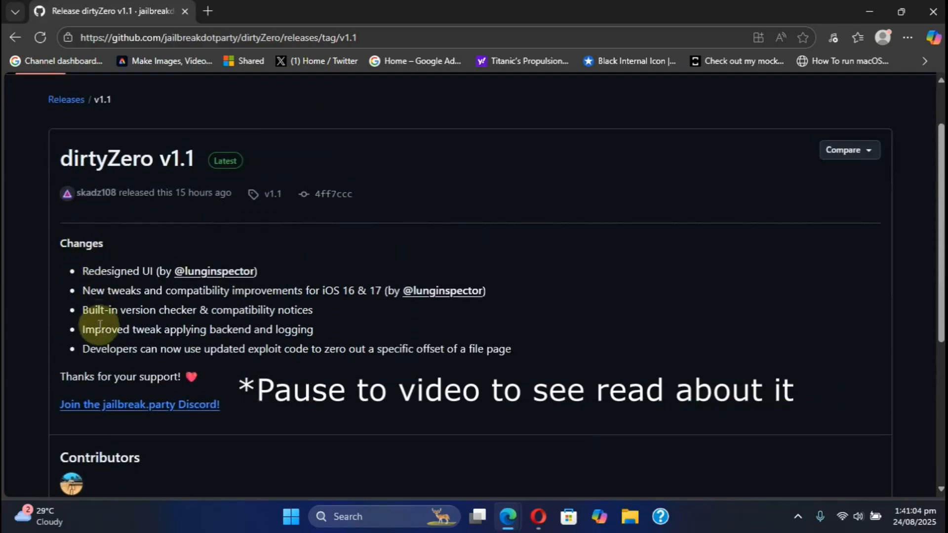
scroll("down", 3)
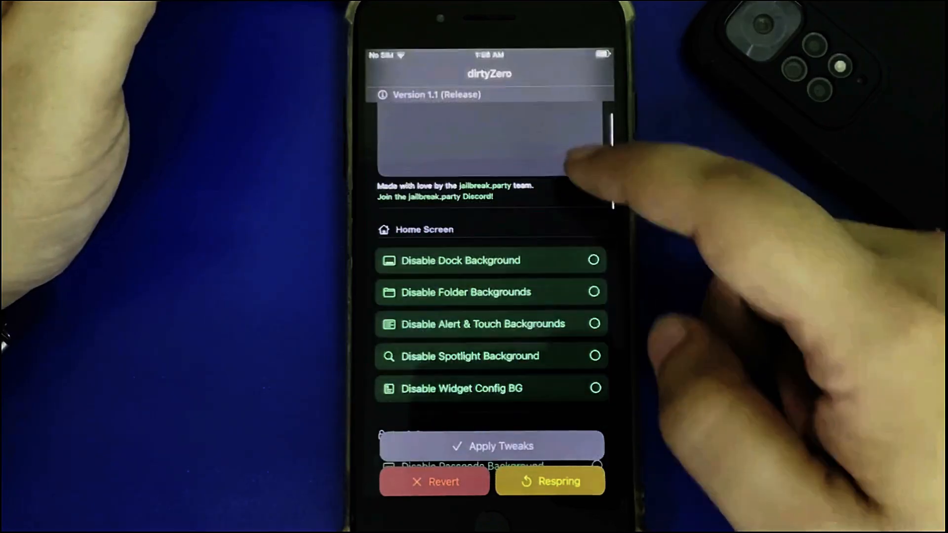
scroll("down", 3)
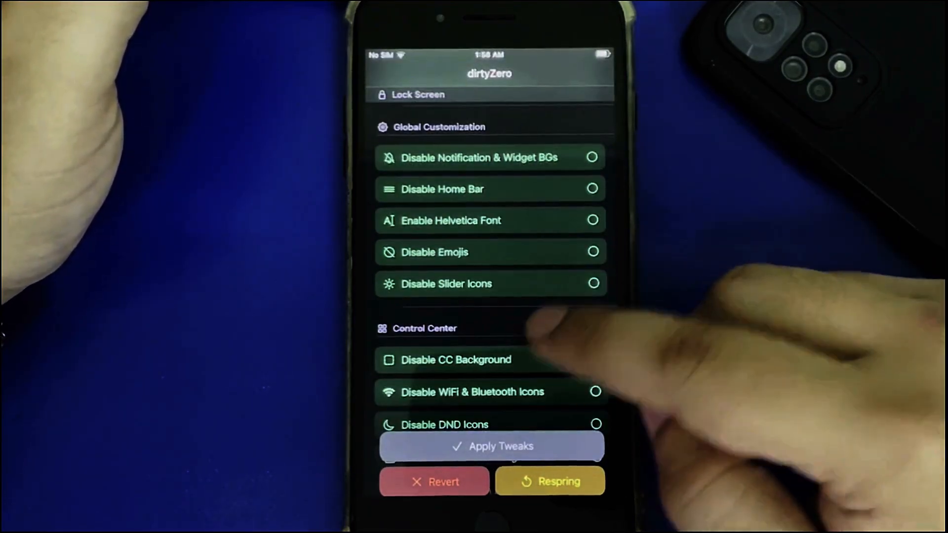
scroll("down", 3)
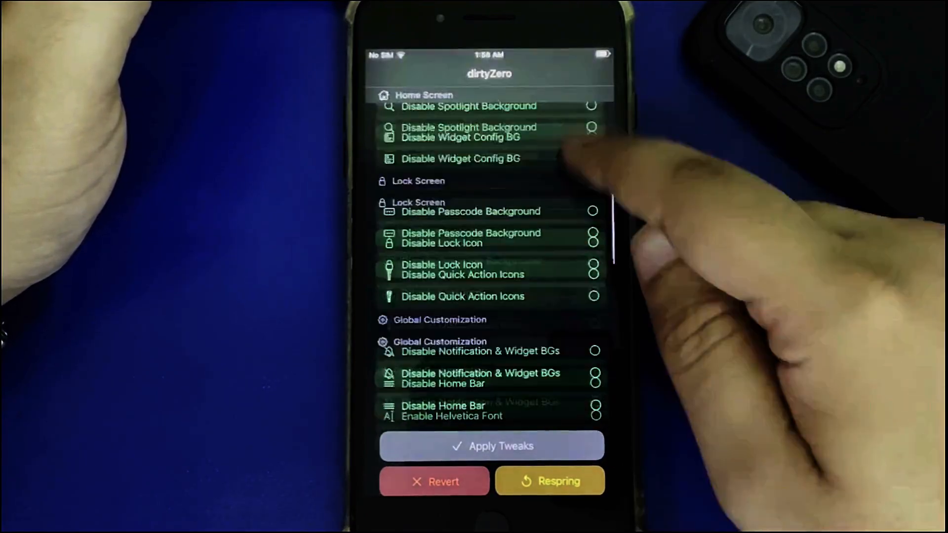
scroll("down", 3)
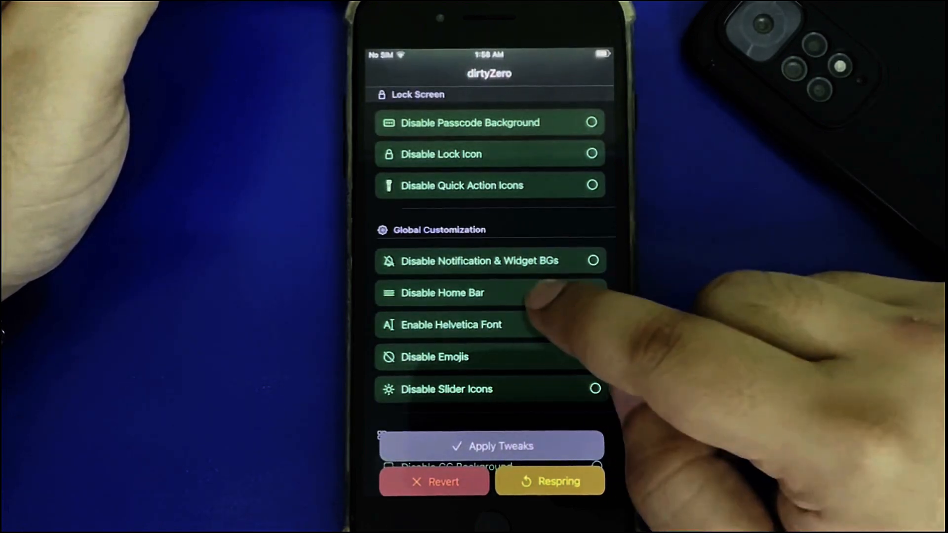
scroll("down", 3)
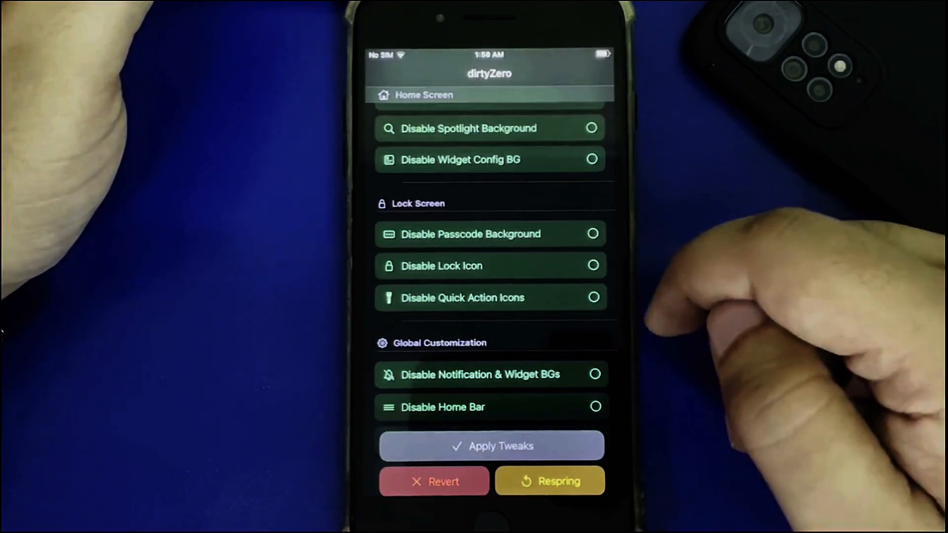
scroll("down", 3)
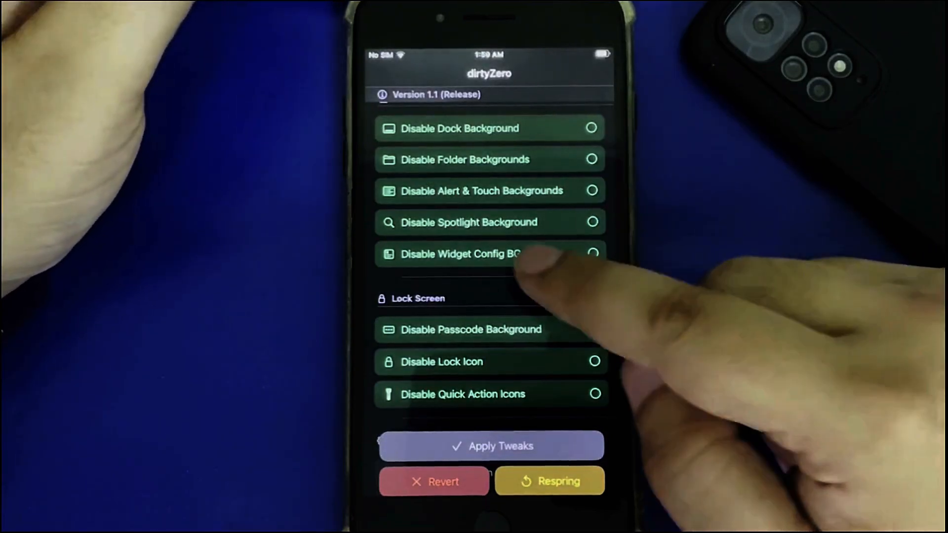
scroll("down", 3)
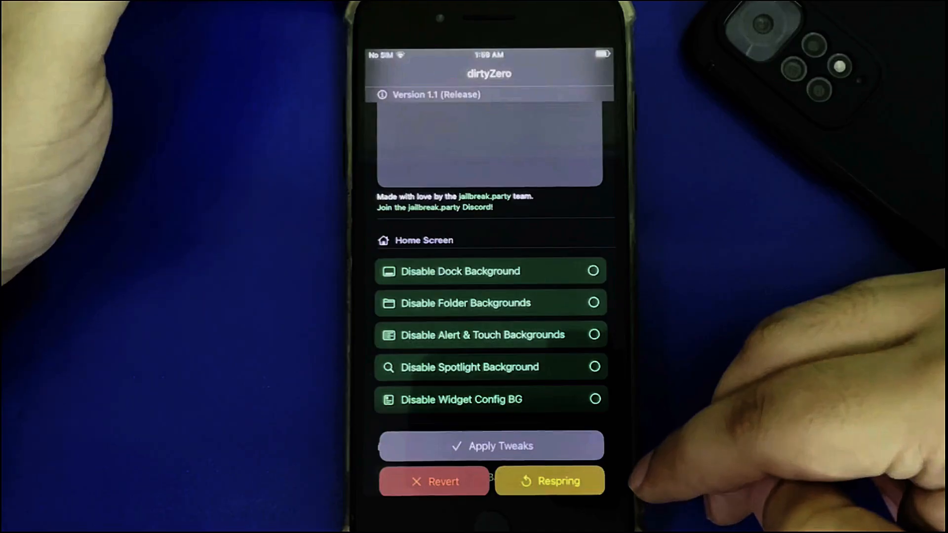
Install the newer dirtyZero build from a file in TrollStore and review its tweak list.
left_click(549, 481)
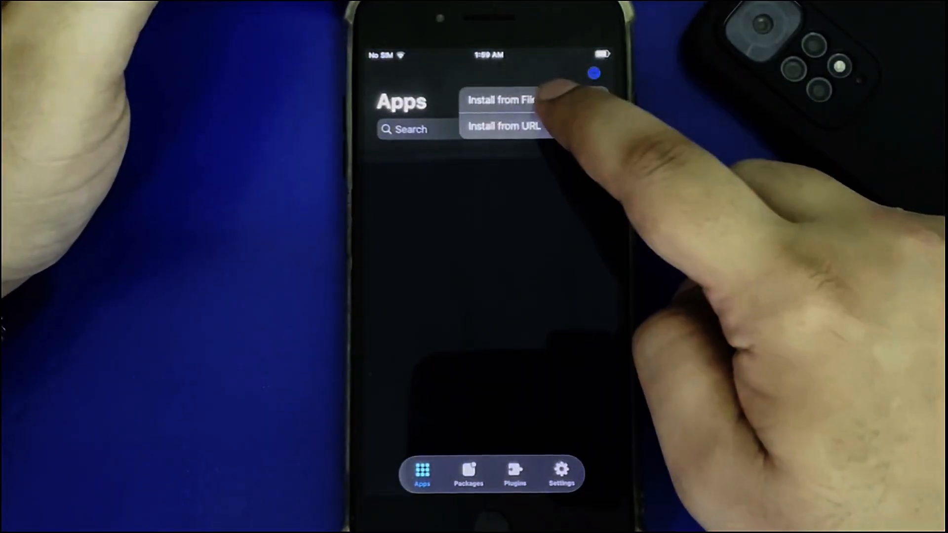
left_click(502, 99)
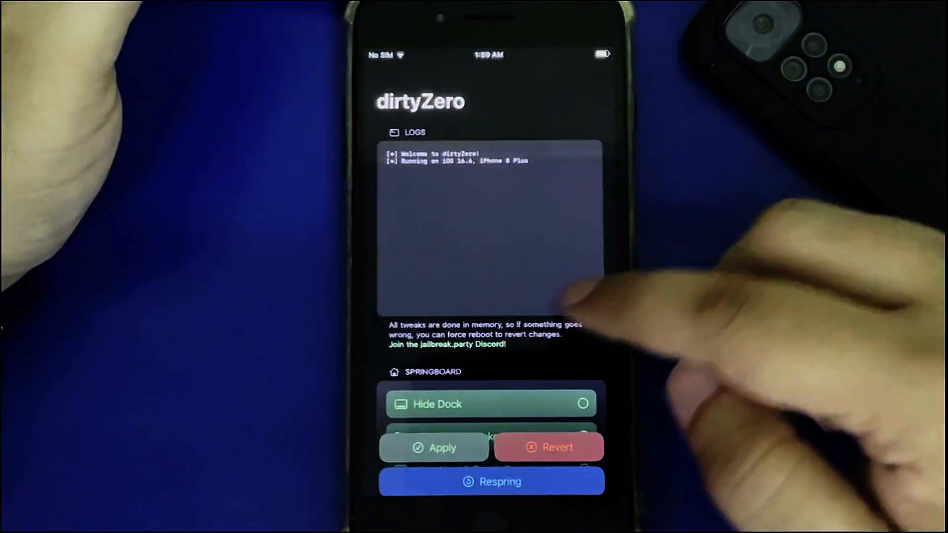
scroll("down", 3)
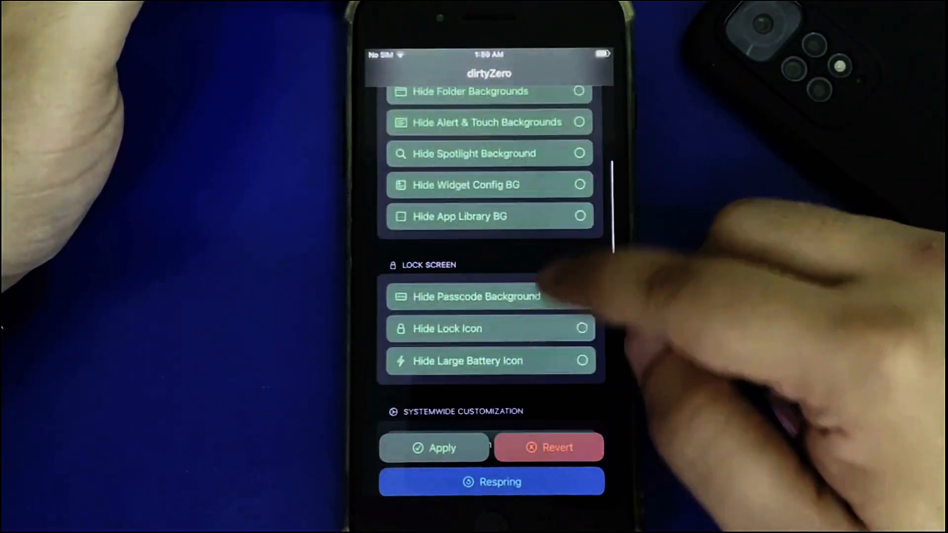
scroll("down", 3)
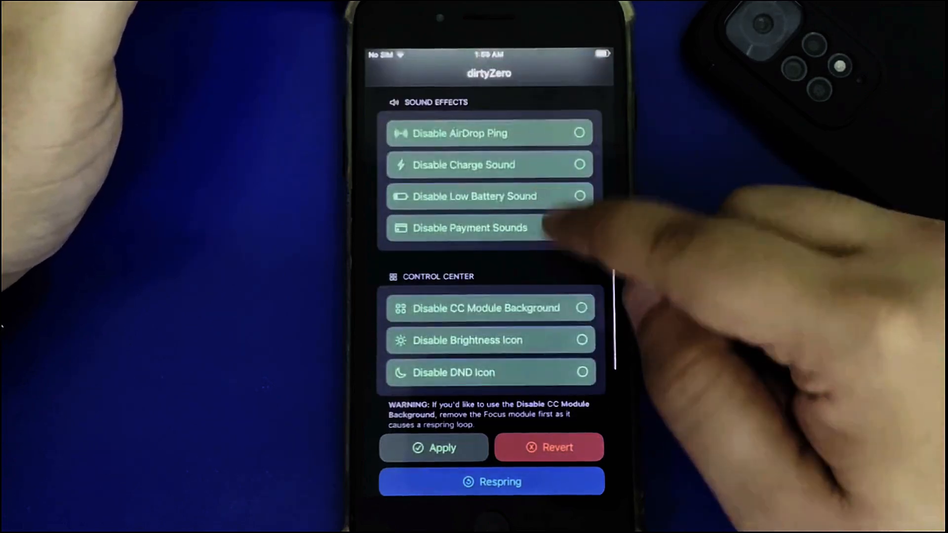
scroll("down", 3)
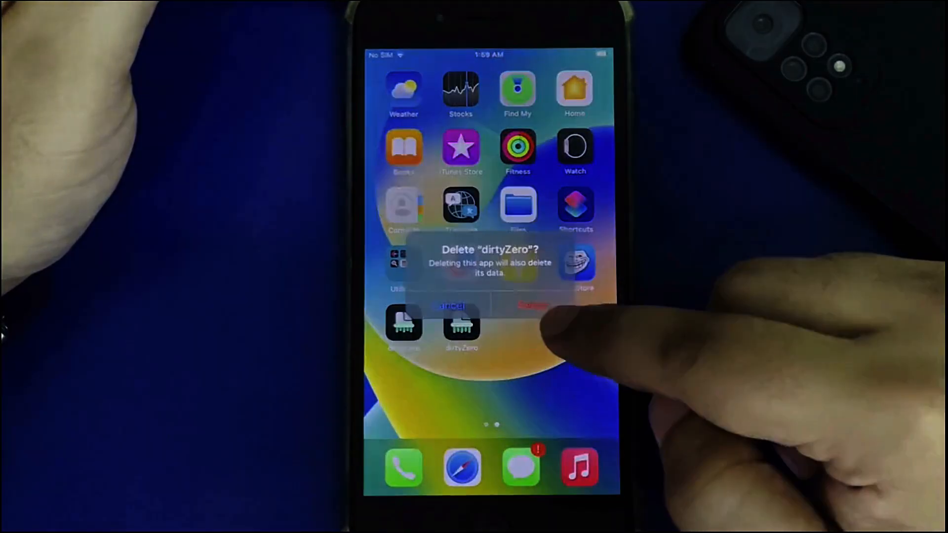
Delete the old dirtyZero, launch v1.1 and apply Disable Dock and Folder Backgrounds, acknowledging the respring warning.
left_click(530, 305)
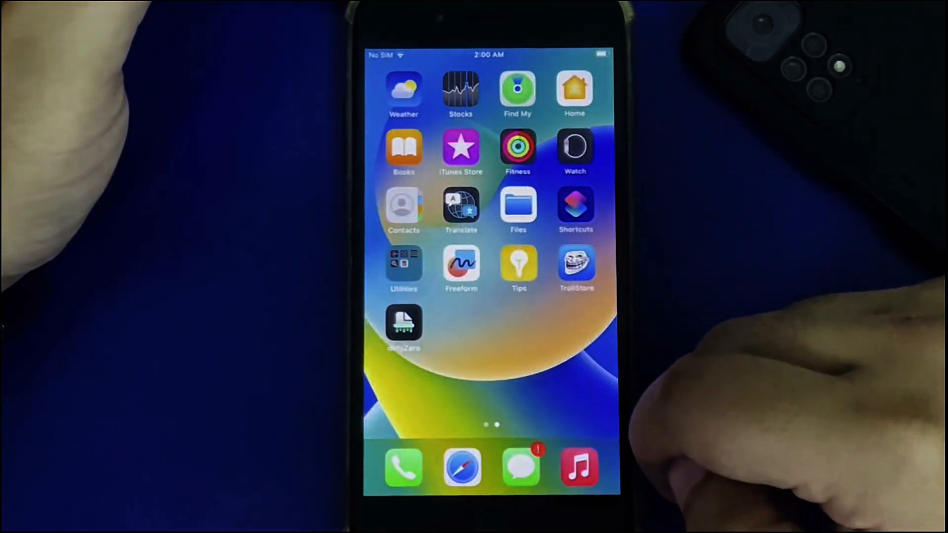
left_click(404, 324)
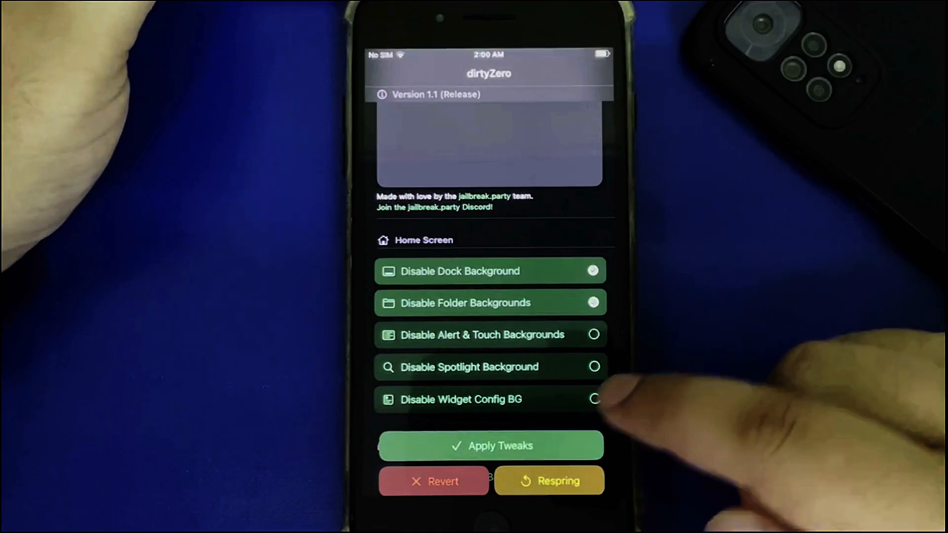
left_click(489, 445)
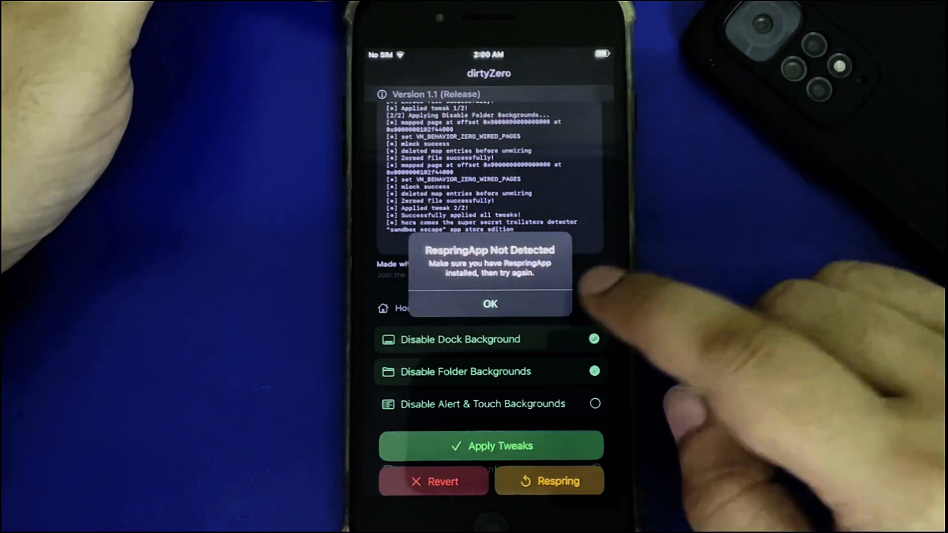
left_click(490, 303)
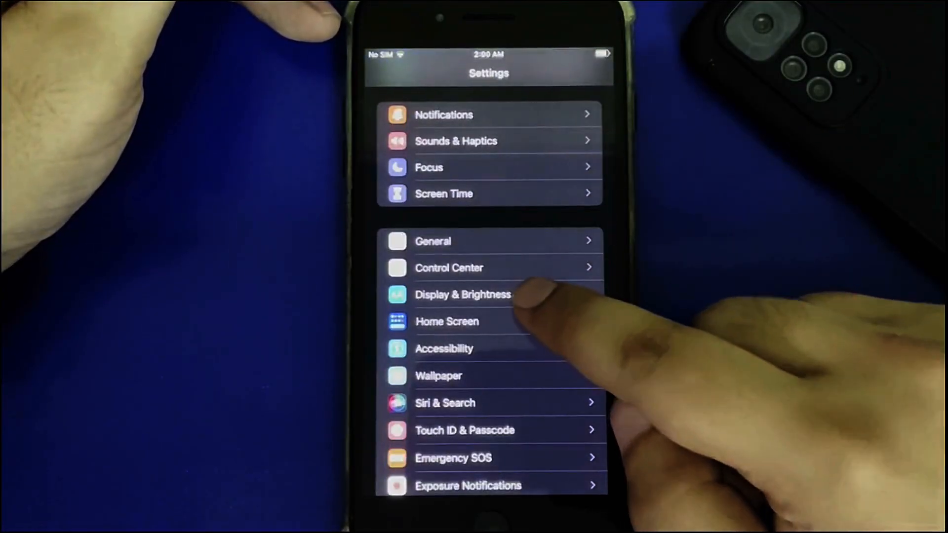
Switch Display Zoom to Larger Text to respring the home screen, then relaunch dirtyZero.
left_click(463, 294)
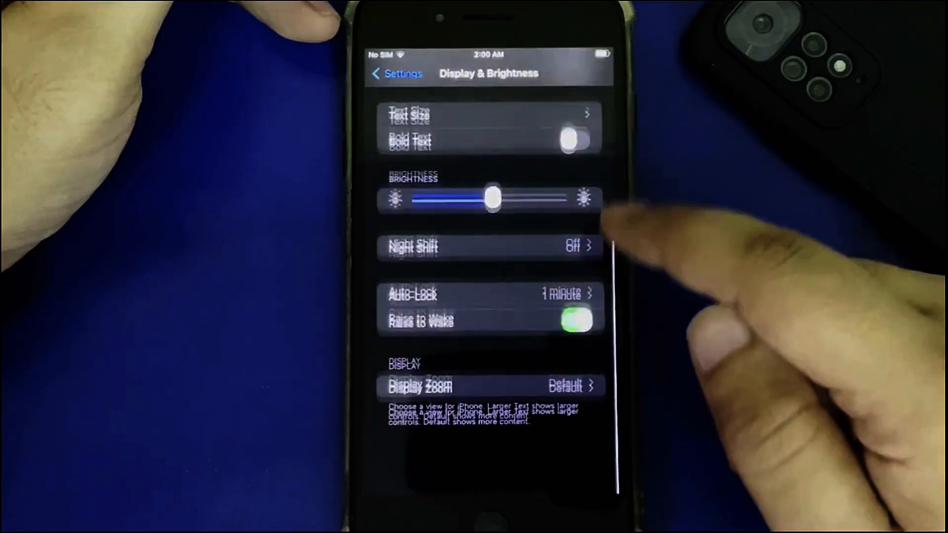
left_click(420, 386)
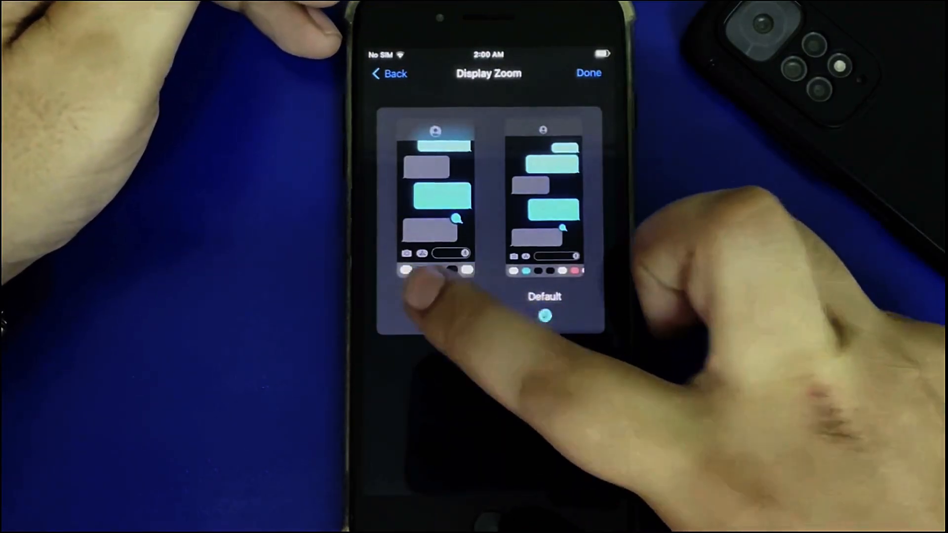
left_click(435, 200)
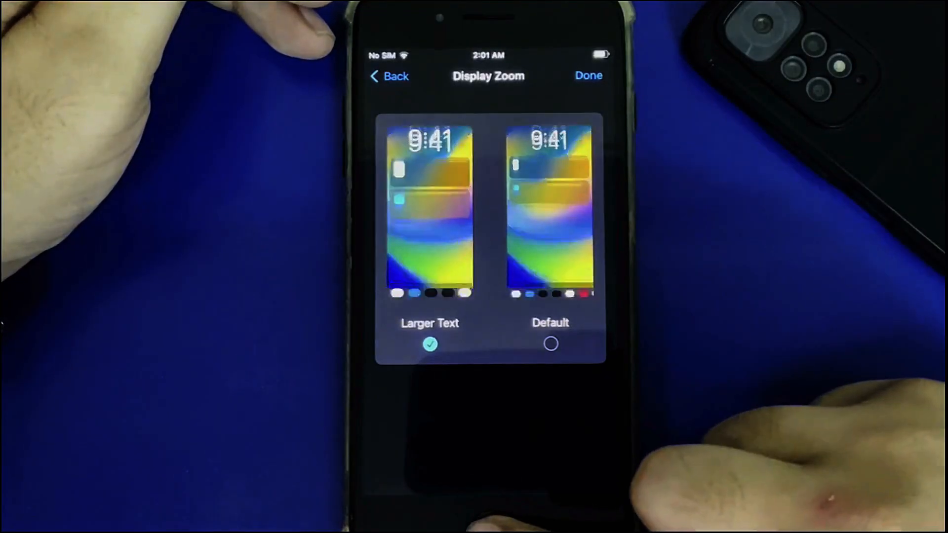
left_click(588, 76)
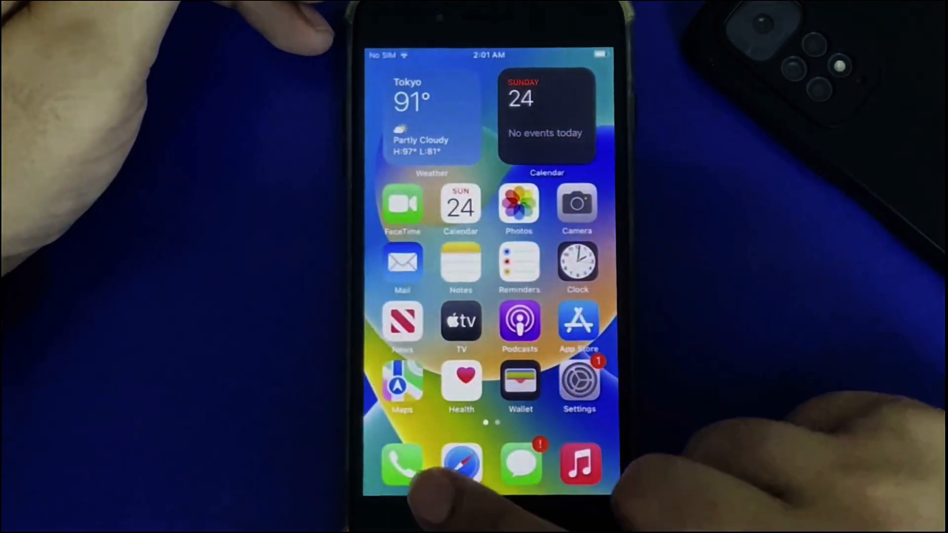
scroll("left", 3)
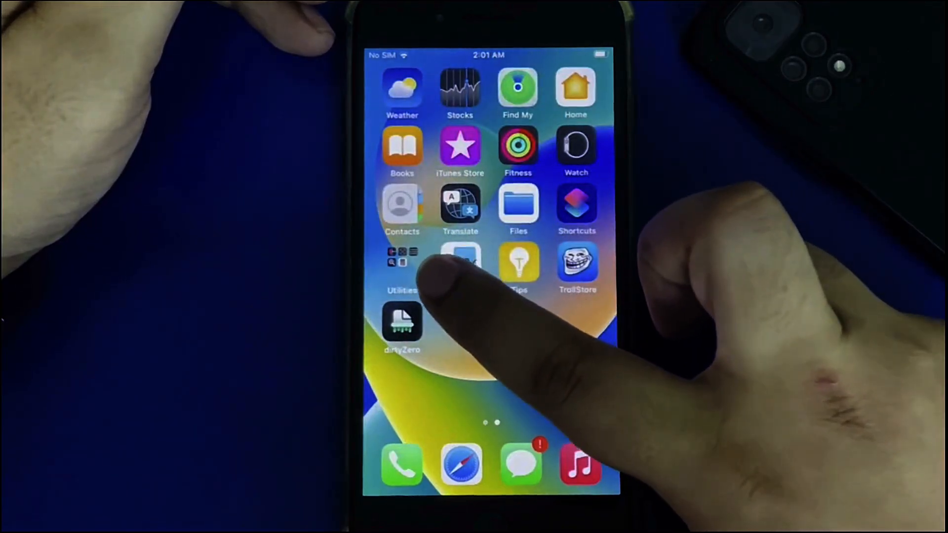
left_click(402, 327)
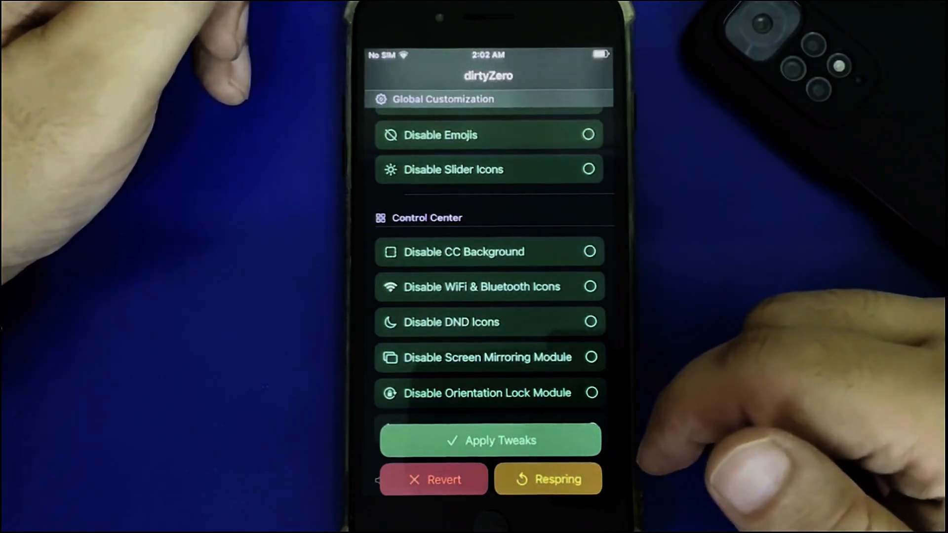
Apply Disable CC Background and respring via Display Zoom so Control Center modules lose their backgrounds.
left_click(490, 252)
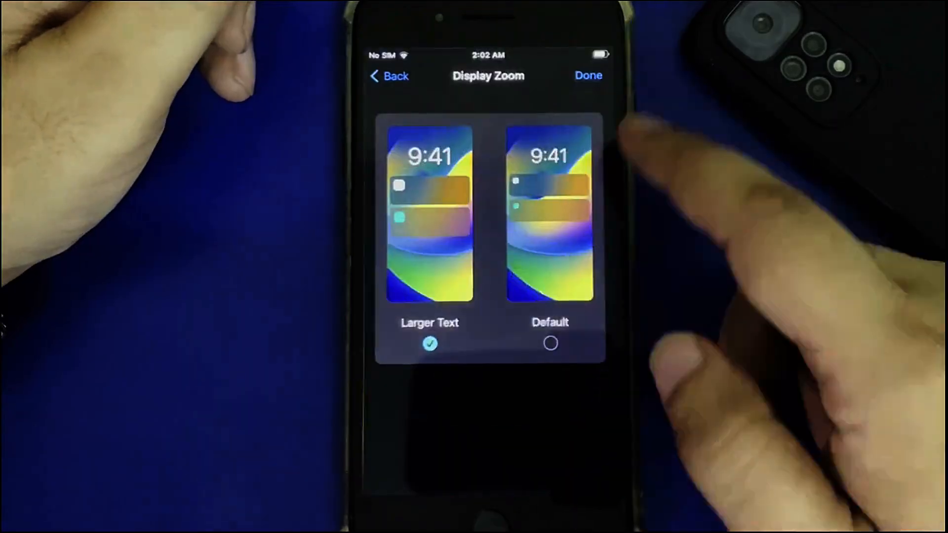
left_click(587, 76)
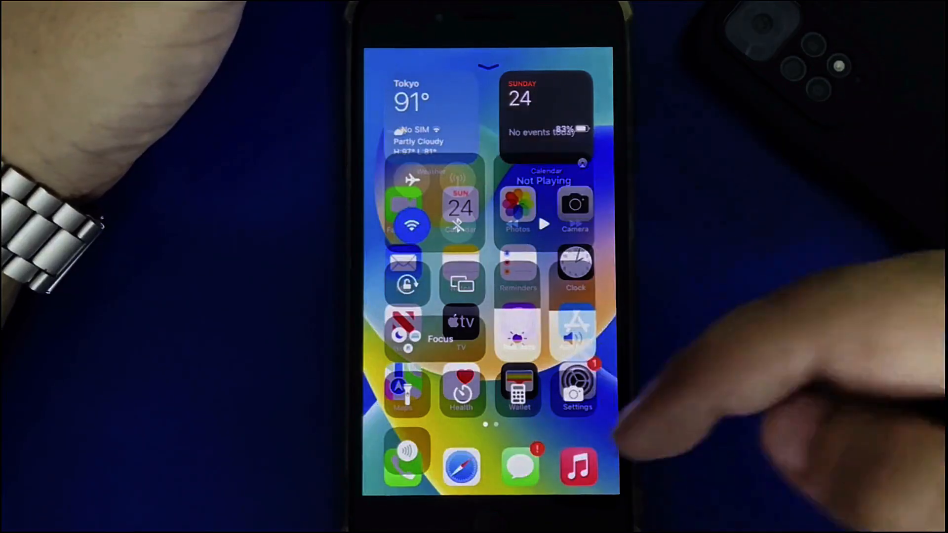
scroll("left", 3)
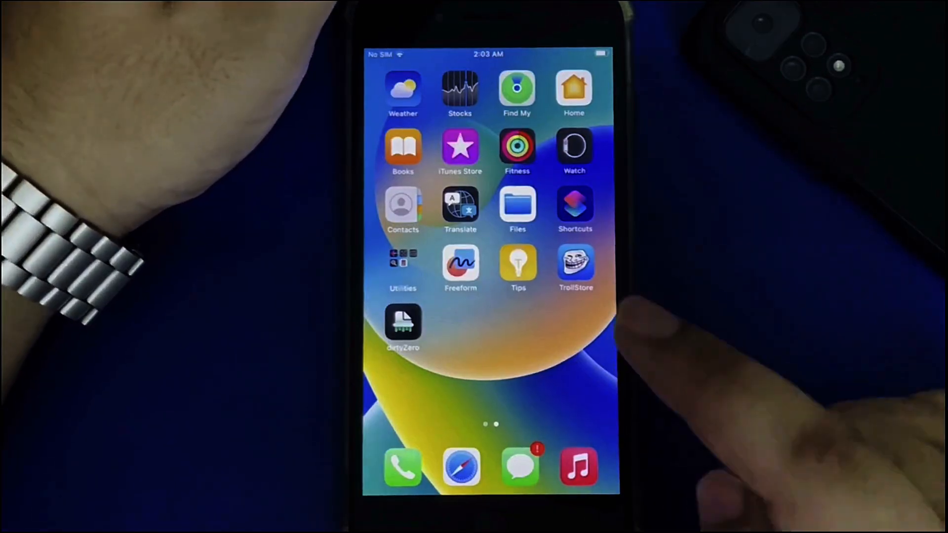